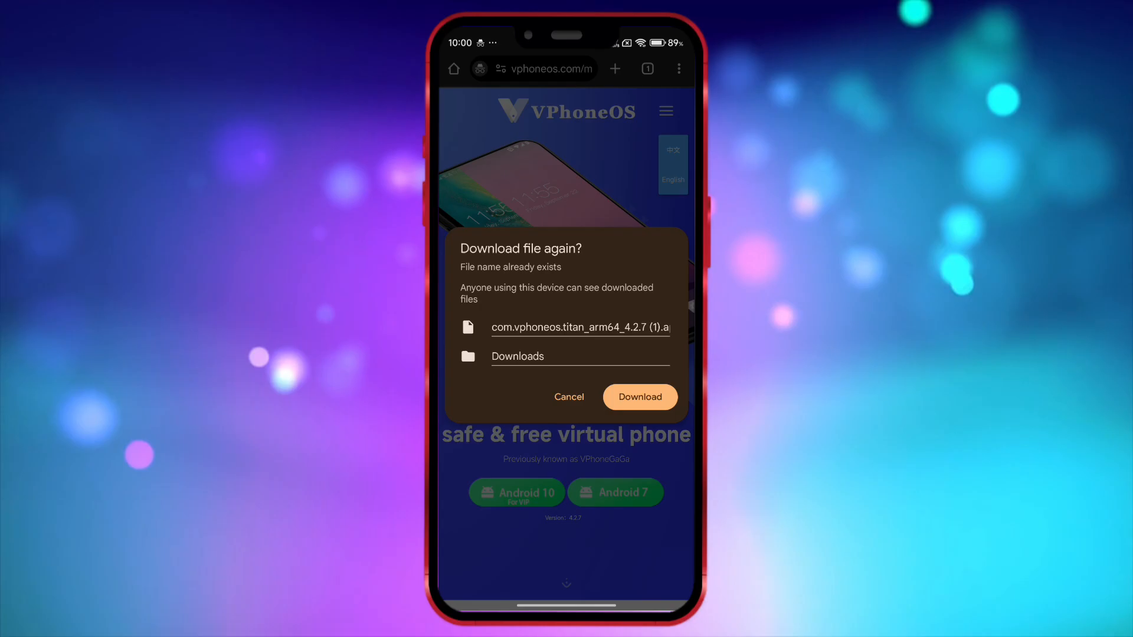
- Re-download the VPhoneOS APK in Chrome and launch it from Downloads
{"action": "left_click", "coordinate": [680, 68]}
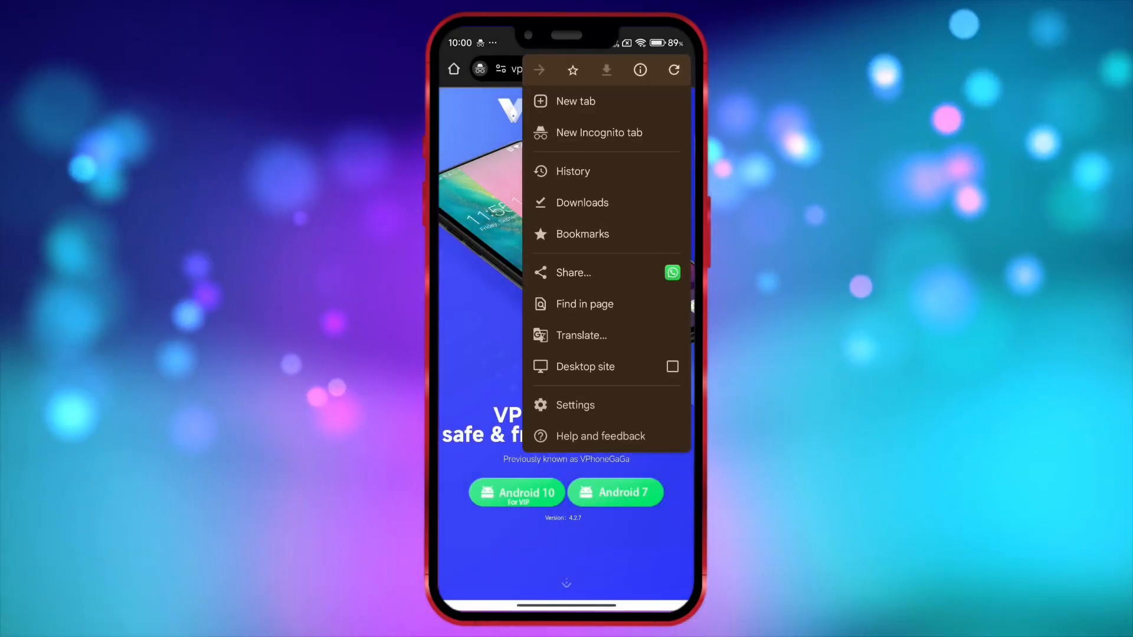
{"action": "left_click", "coordinate": [582, 203]}
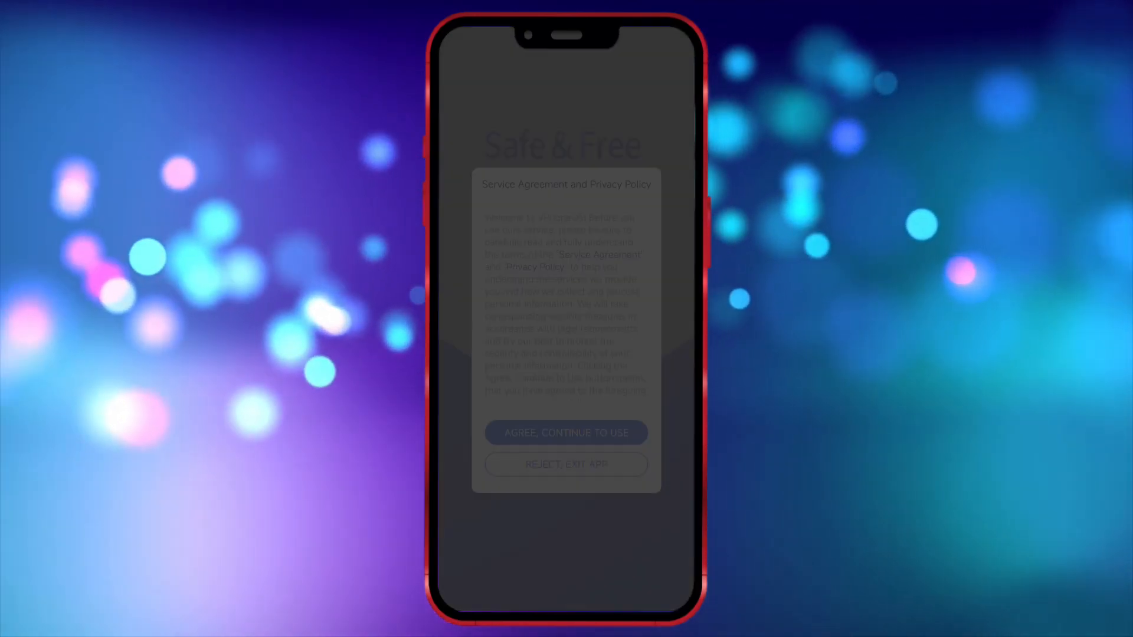
- Accept VPhoneOS's service agreement and continue to the phone's Settings list
{"action": "left_click", "coordinate": [566, 432]}
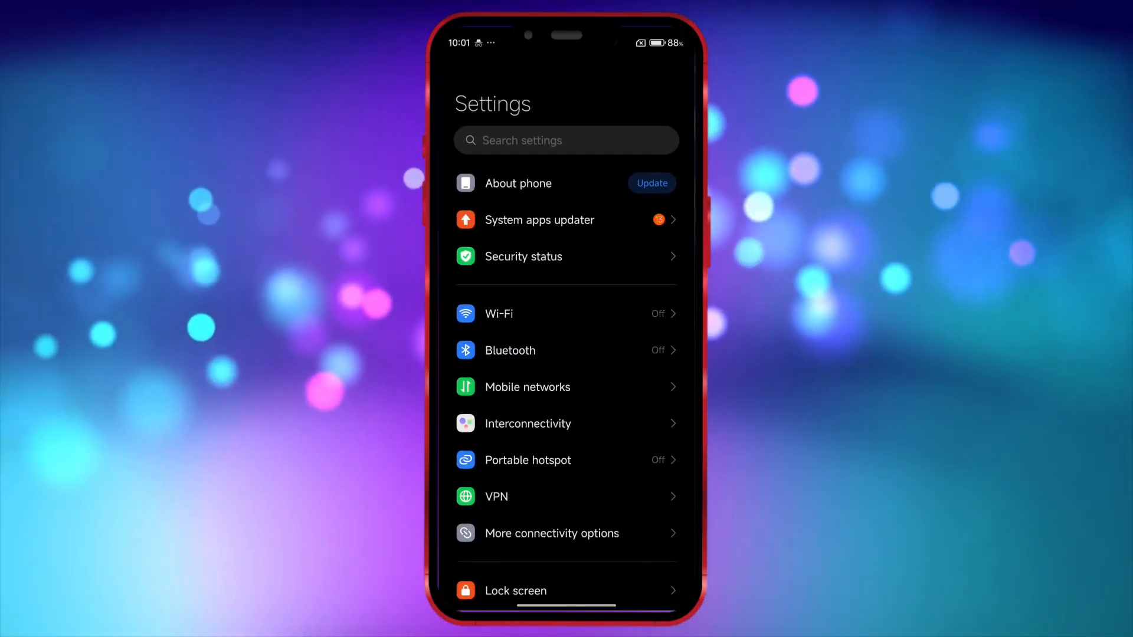
- Unlock developer mode via About phone > OS version and enable Disable child process restrictions
{"action": "left_click", "coordinate": [518, 183]}
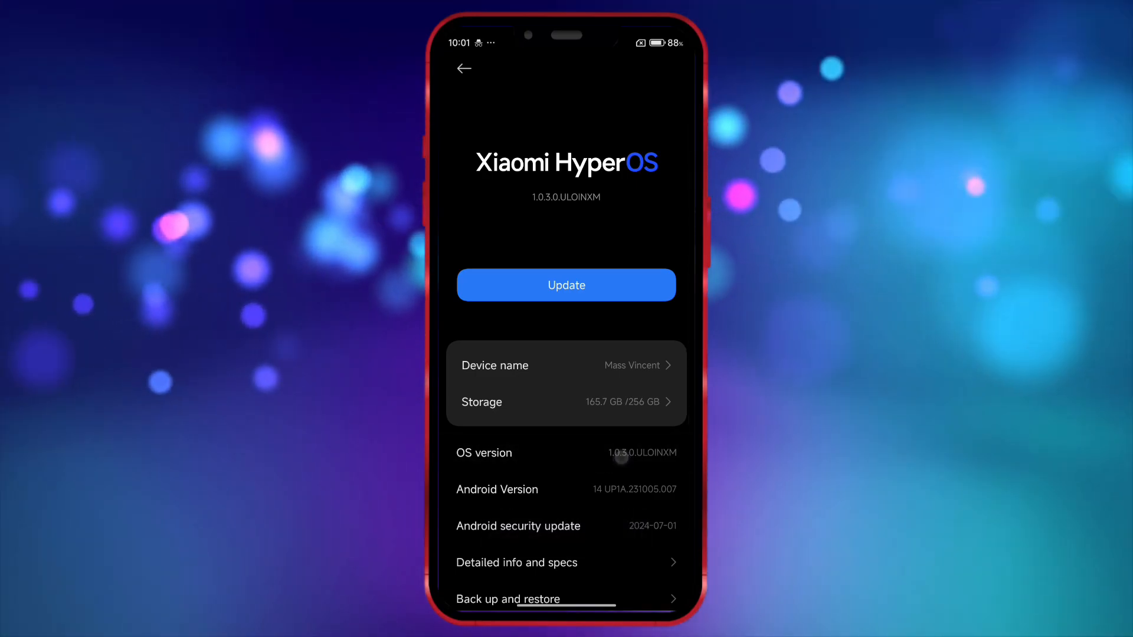
{"action": "left_click", "coordinate": [463, 69]}
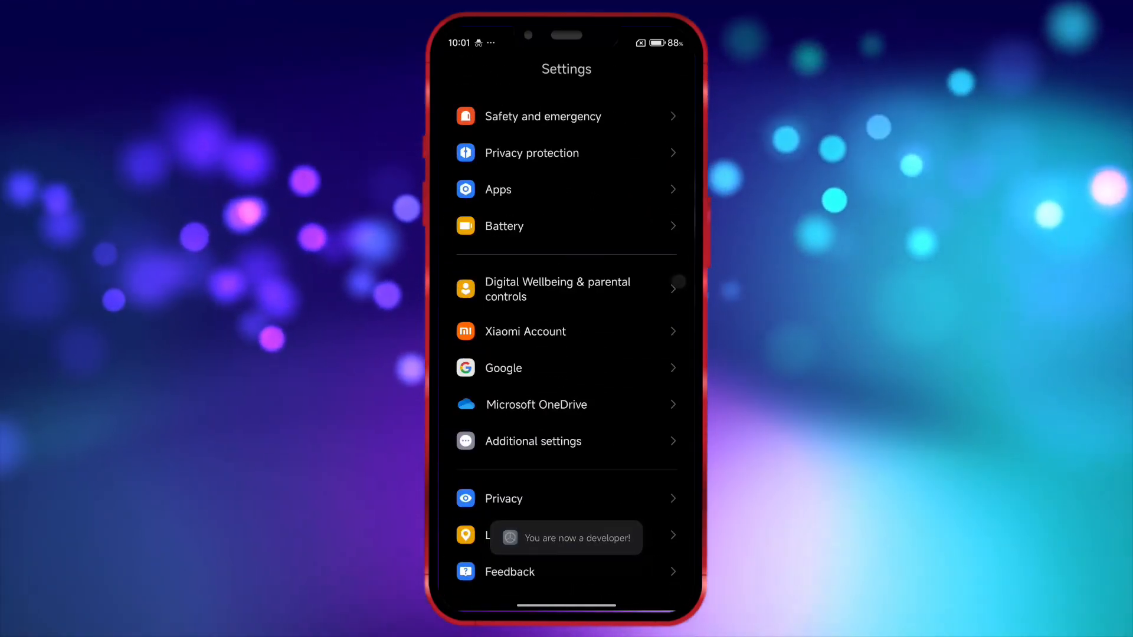
{"action": "left_click", "coordinate": [533, 442]}
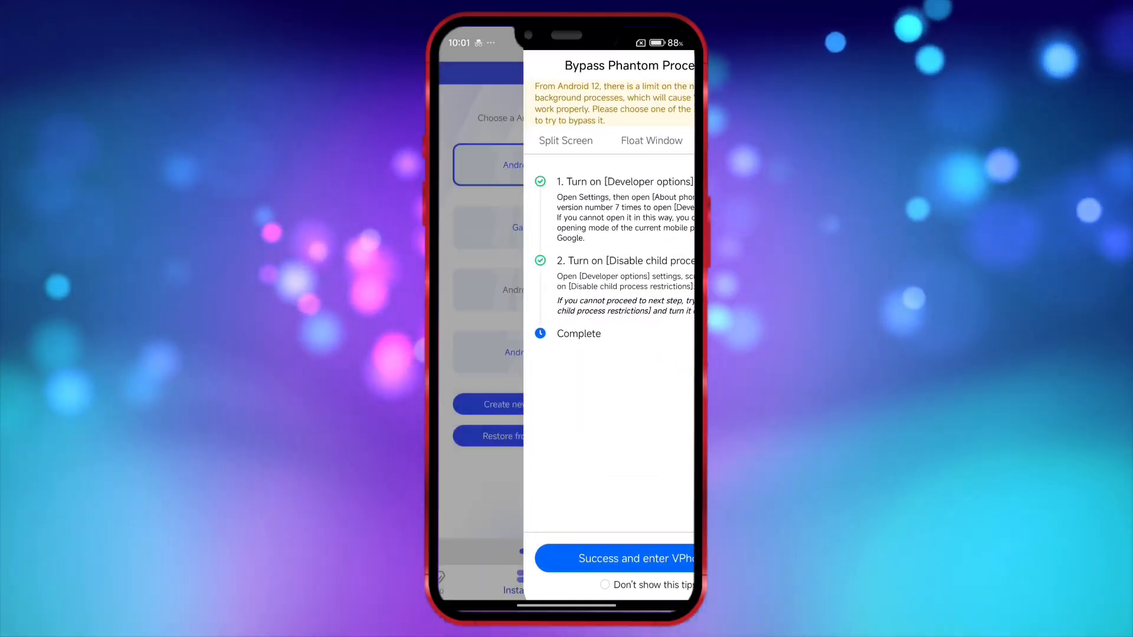
- Enter VPhoneOS and create a new Android 7 instance (Instance 1)
{"action": "left_click", "coordinate": [632, 558]}
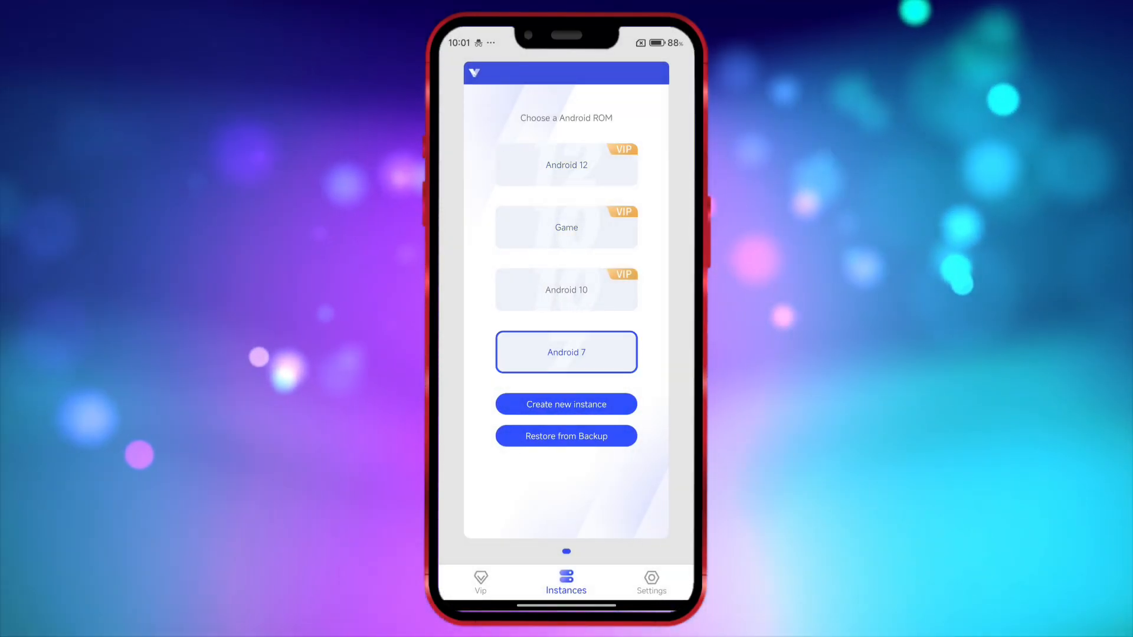
{"action": "left_click", "coordinate": [567, 403]}
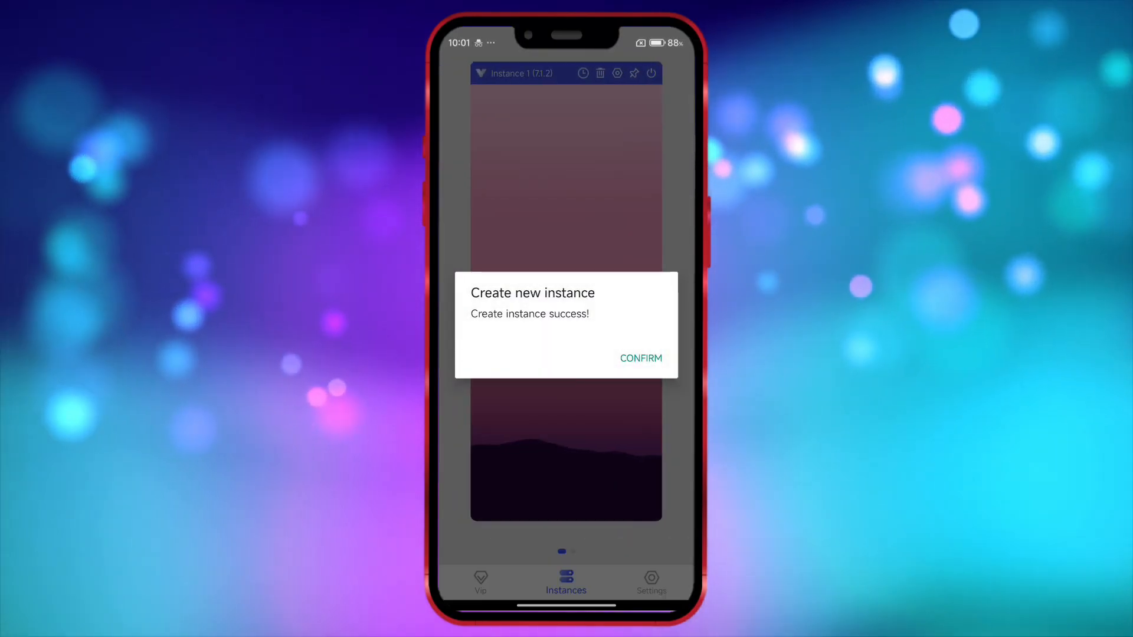
{"action": "left_click", "coordinate": [641, 359]}
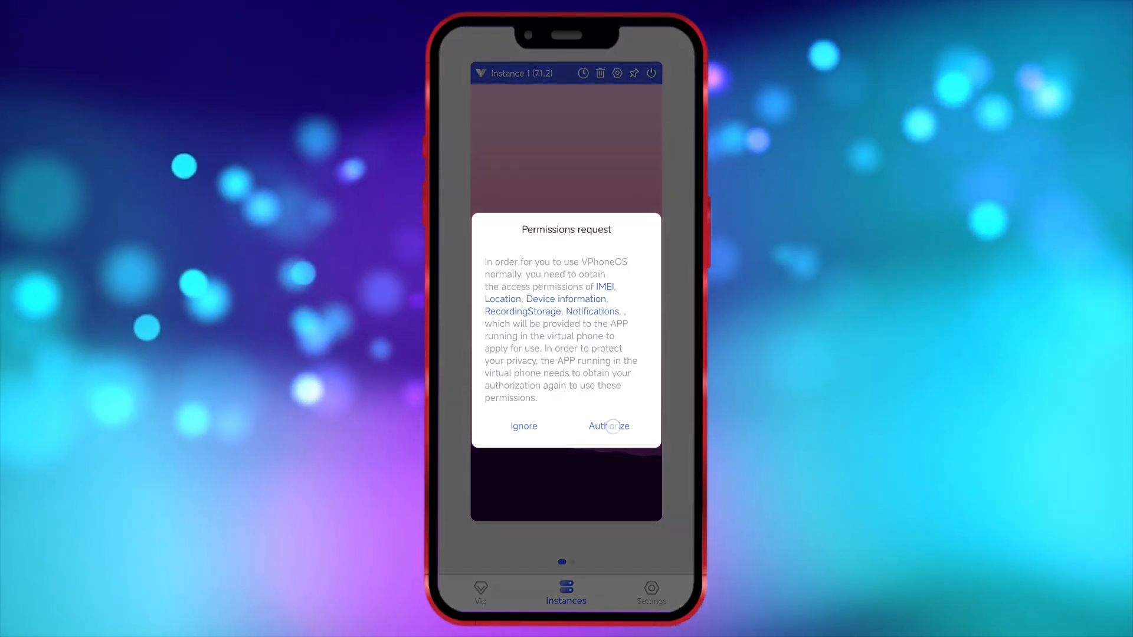
- Grant VPhoneOS notification and photo/video permissions, then enable root in Root settings
{"action": "left_click", "coordinate": [609, 426]}
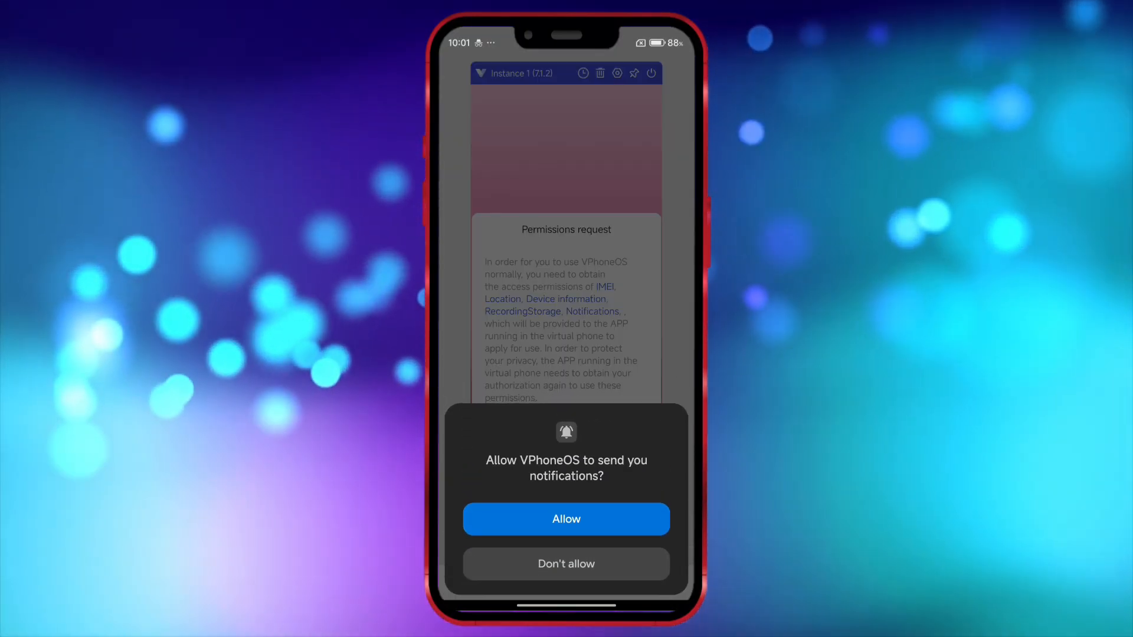
{"action": "left_click", "coordinate": [566, 519]}
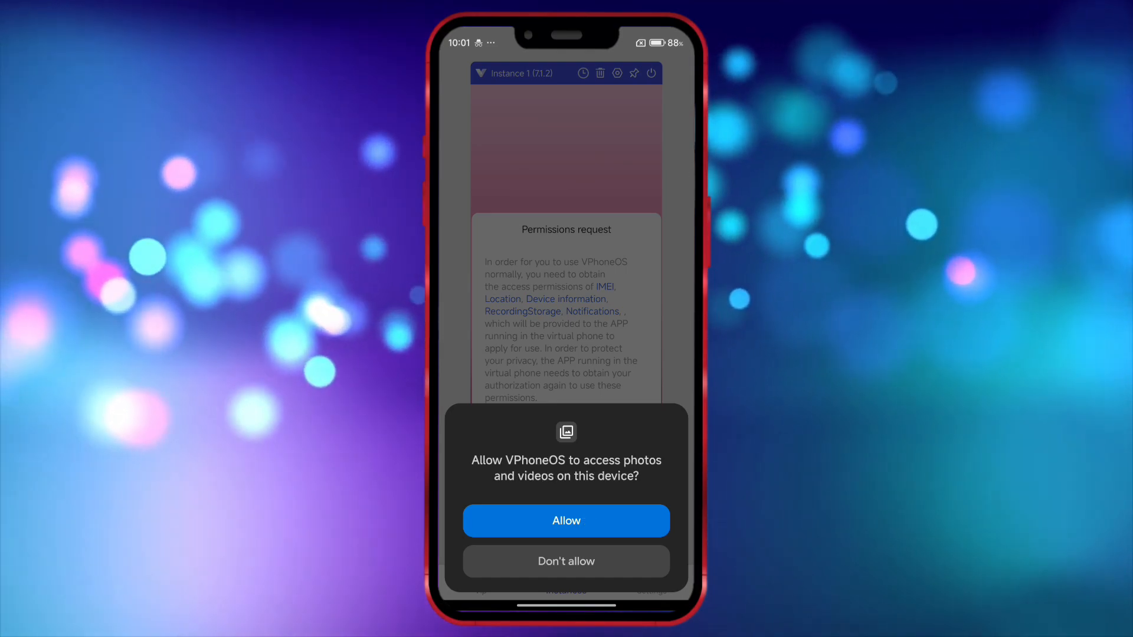
{"action": "left_click", "coordinate": [566, 521]}
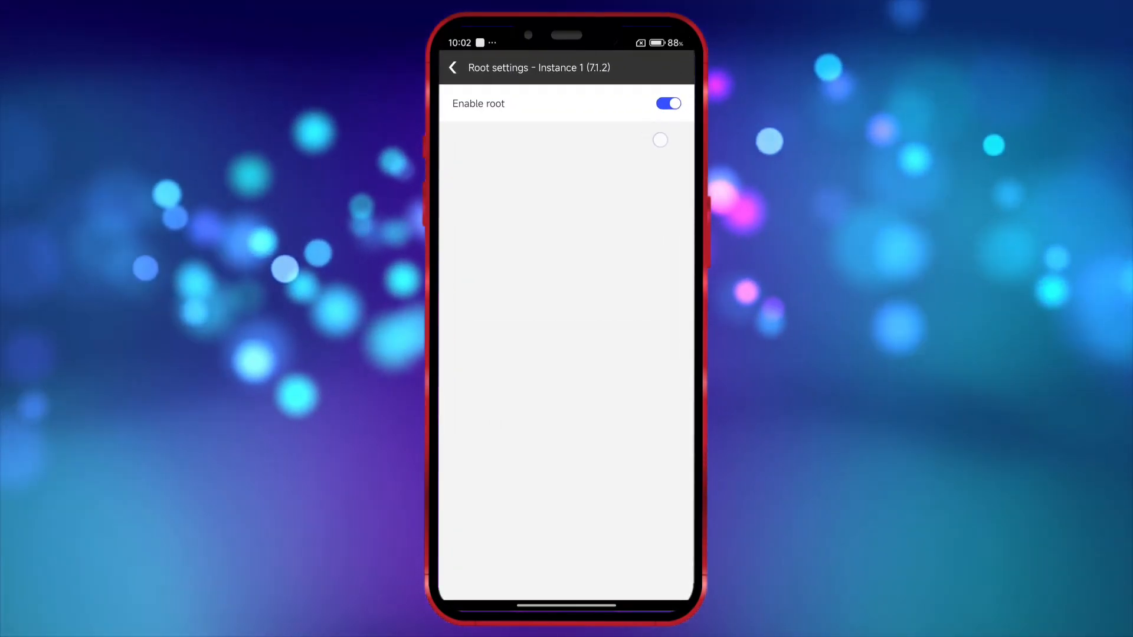
- Start the rooted instance and import root-checker-6-5-3.apk through Import&Export
{"action": "left_click", "coordinate": [451, 67]}
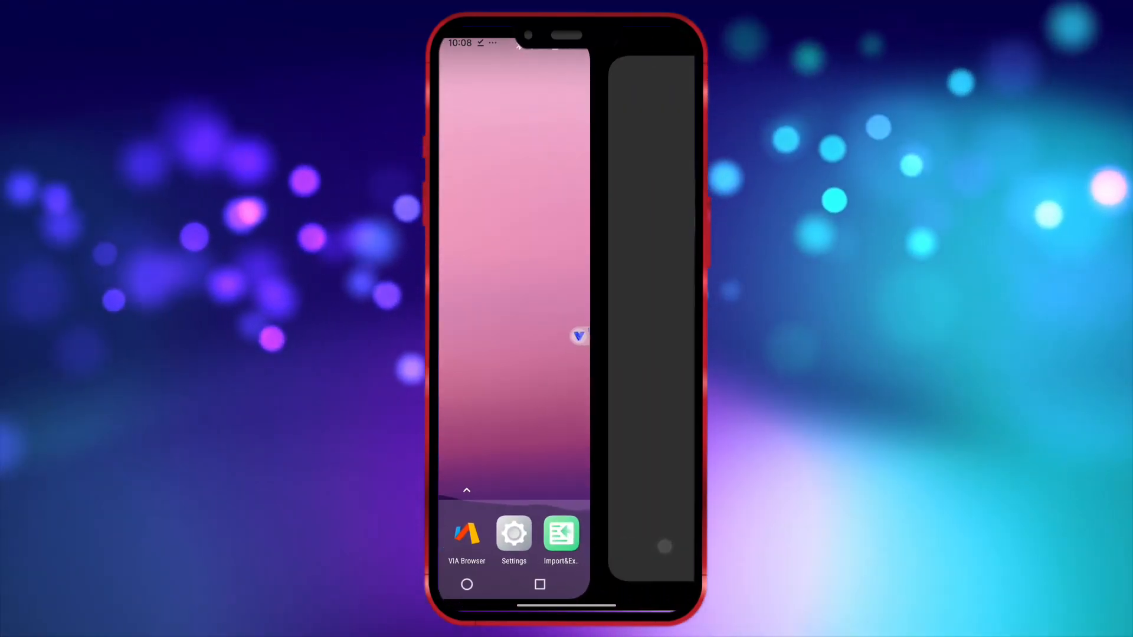
{"action": "left_click", "coordinate": [562, 535]}
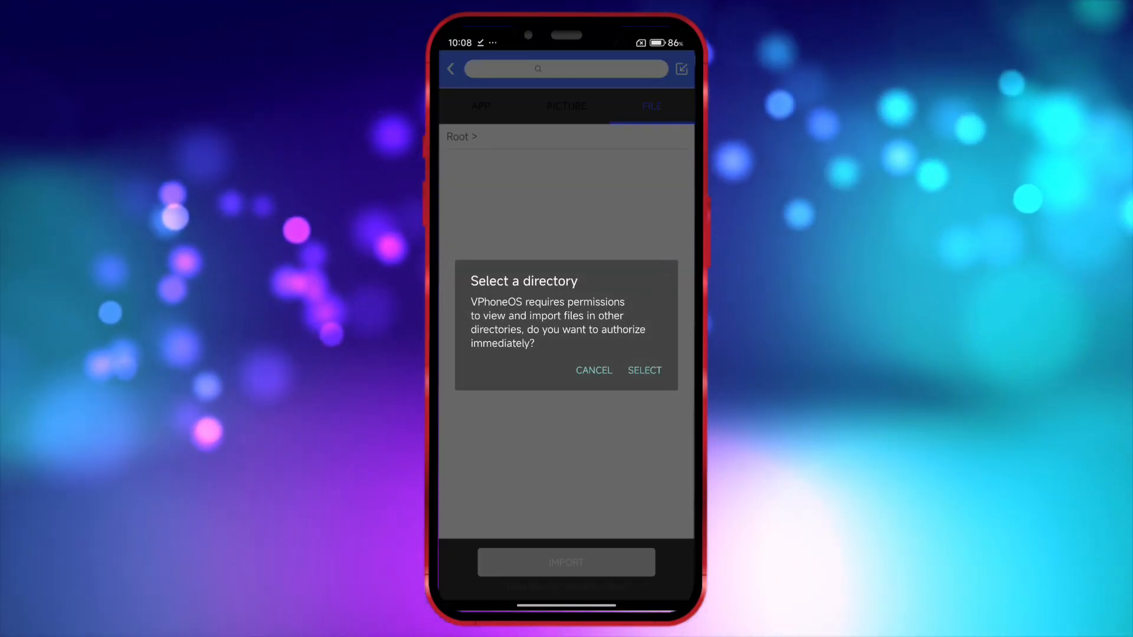
{"action": "left_click", "coordinate": [644, 371]}
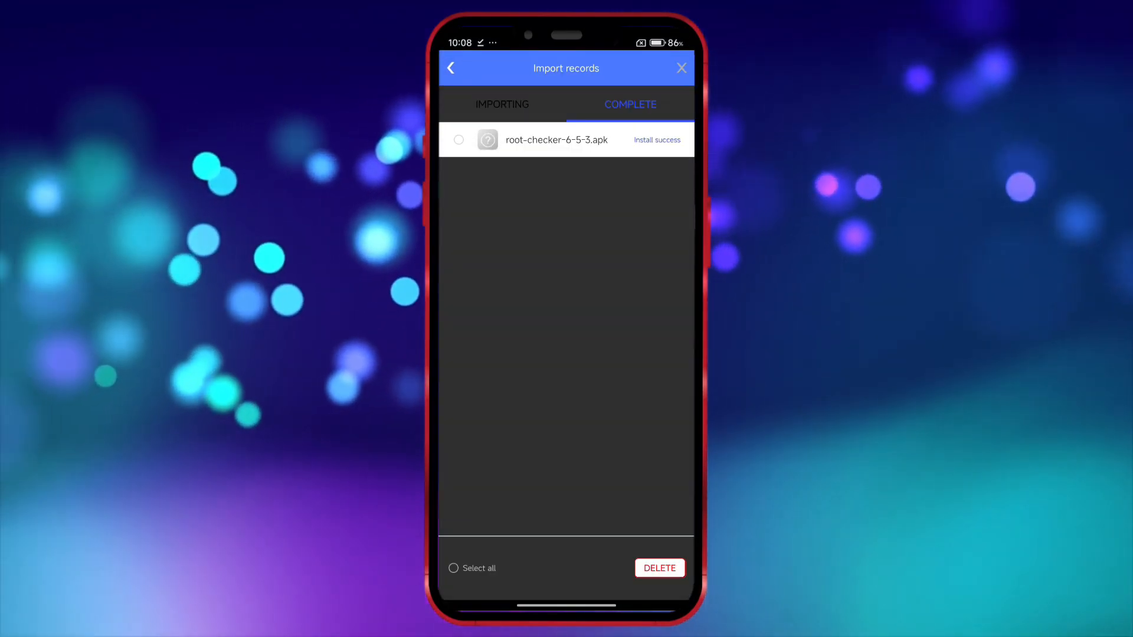
- Run Root Checker to confirm root access is properly installed on Android 7.1.2
{"action": "left_click", "coordinate": [682, 68]}
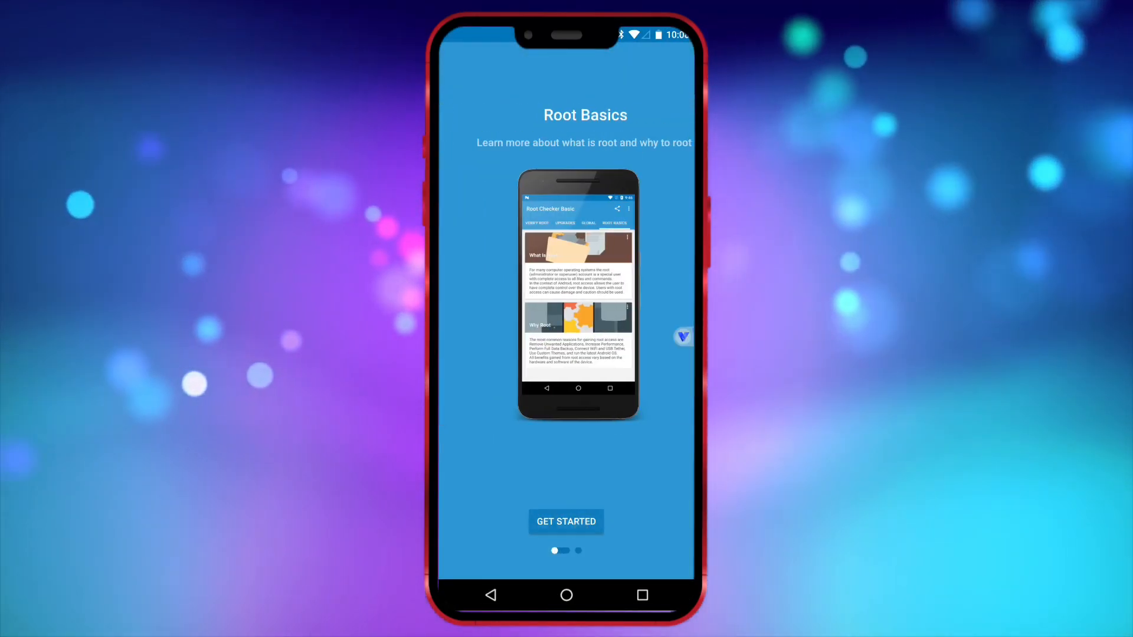
{"action": "left_click", "coordinate": [566, 521]}
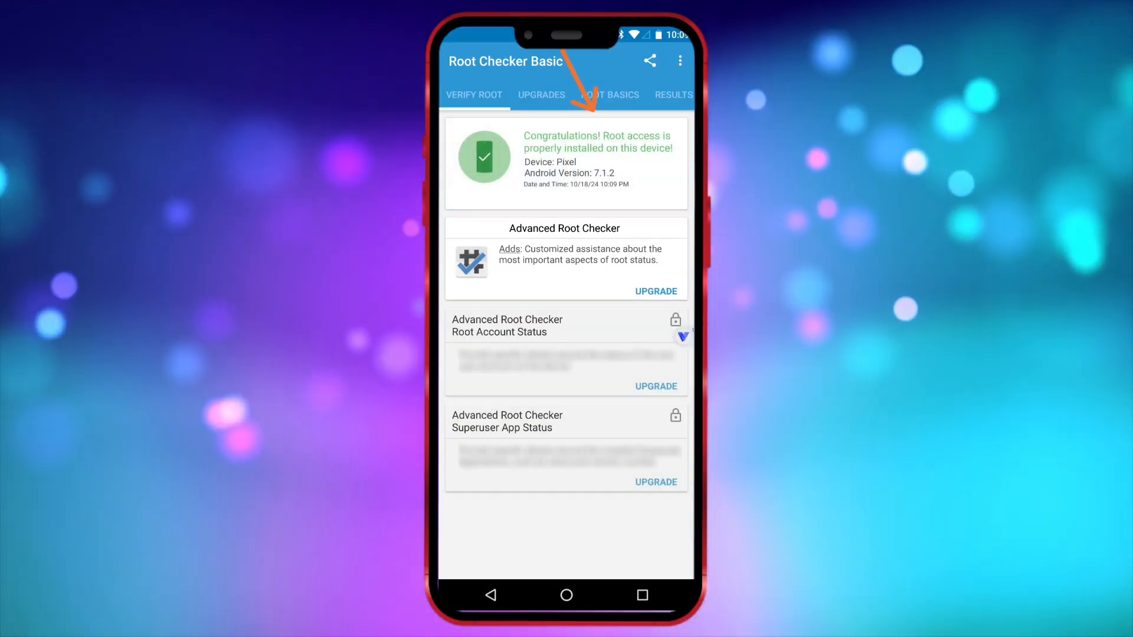